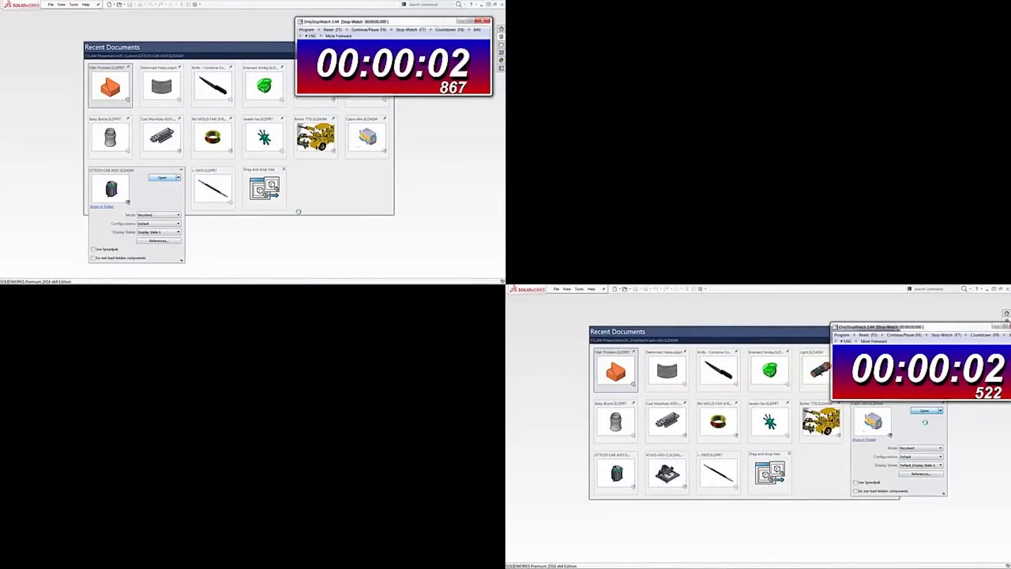
# Load the GT7029 CAB ASSY.SLDASM assembly from Recent Documents and wait for it to finish loading
pyautogui.click(162, 177)
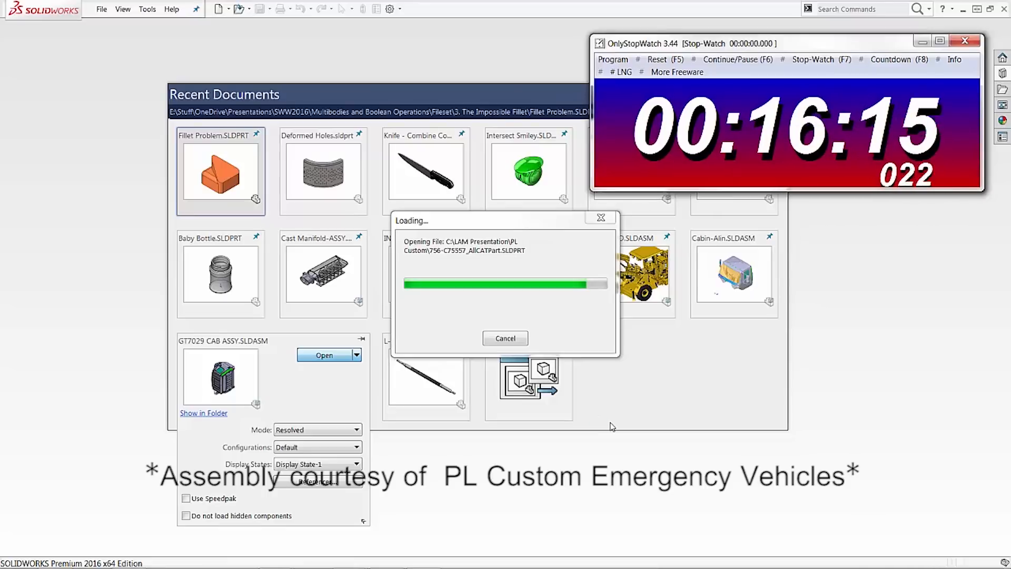
pyautogui.click(324, 355)
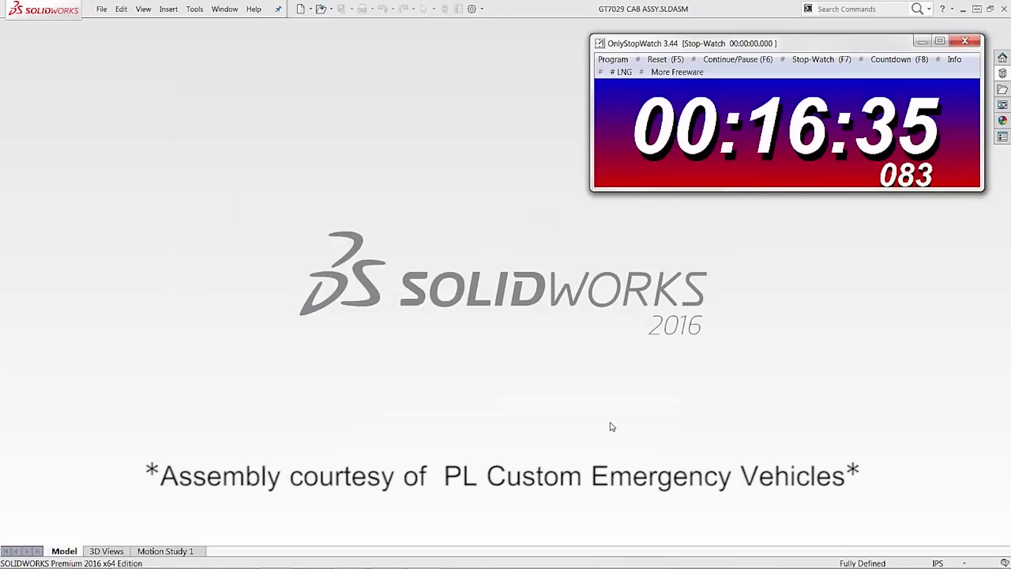